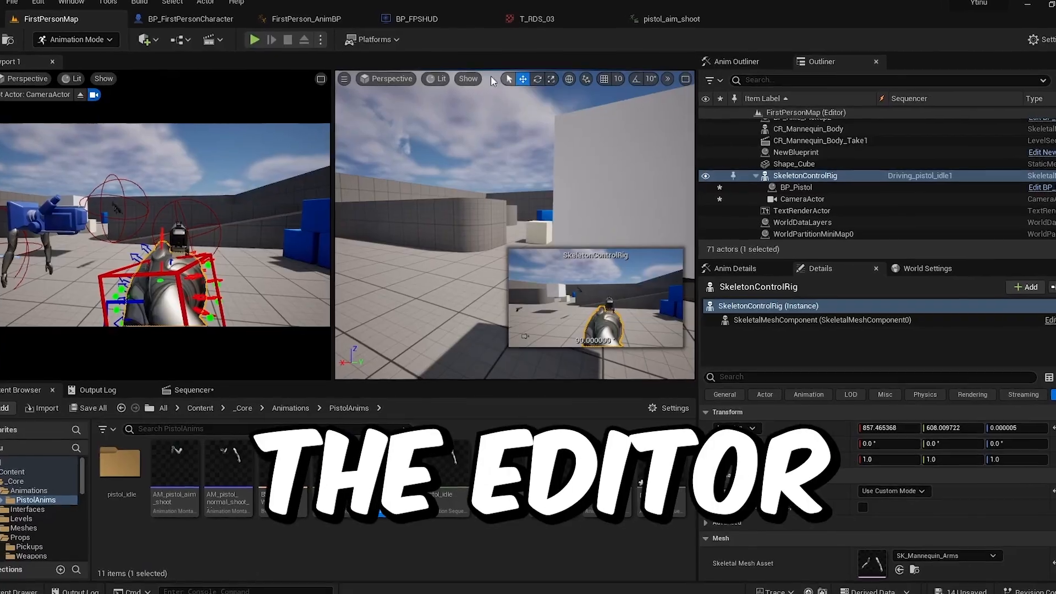
Import the Futile package with all Core, Display and Extras scripts checked
click(254, 39)
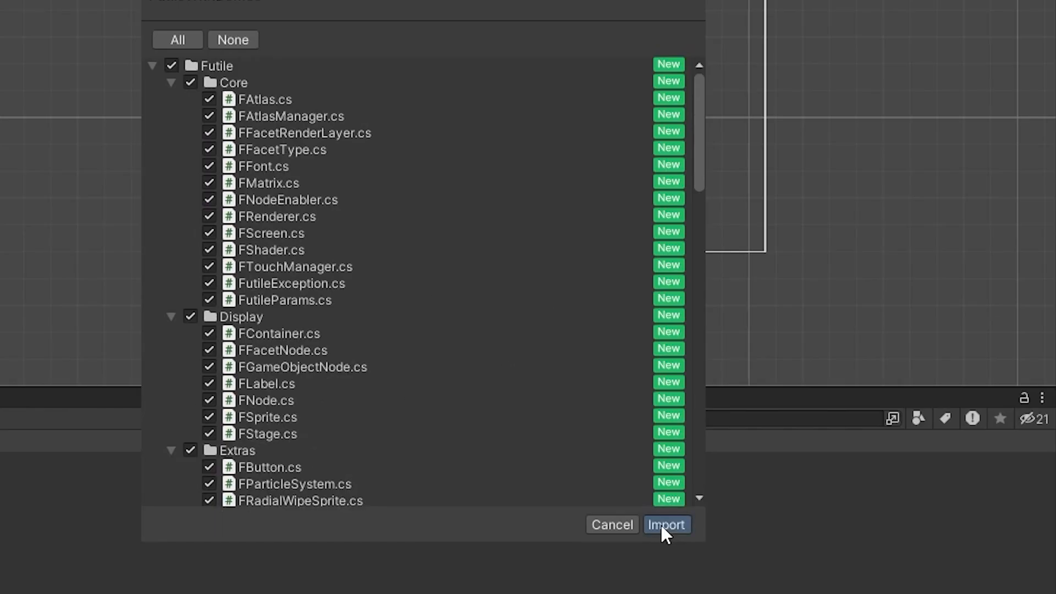
click(666, 524)
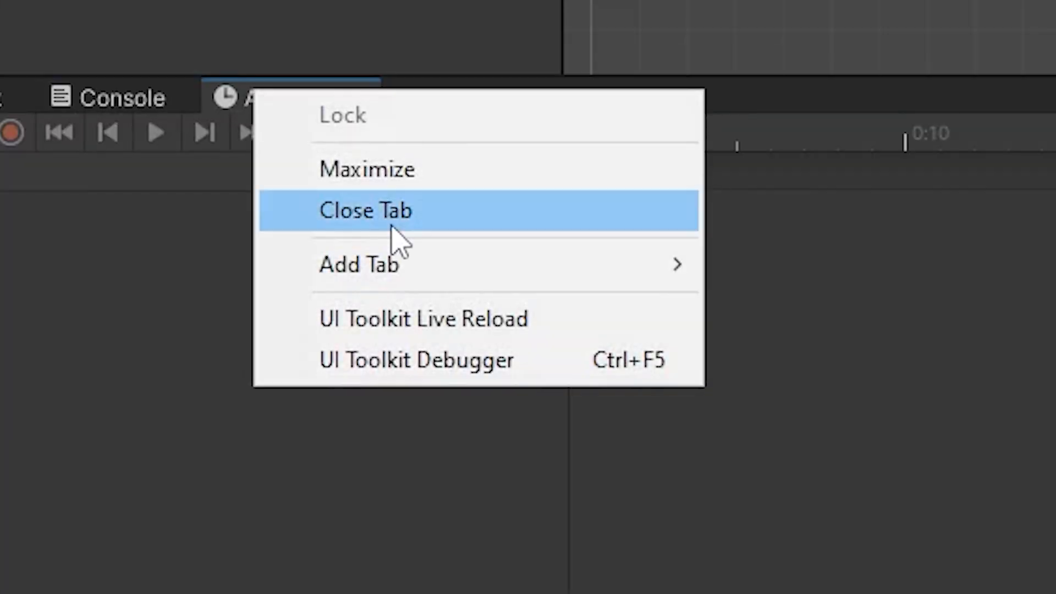
Close the Animation timeline and Hierarchy panels to simplify the layout
click(367, 210)
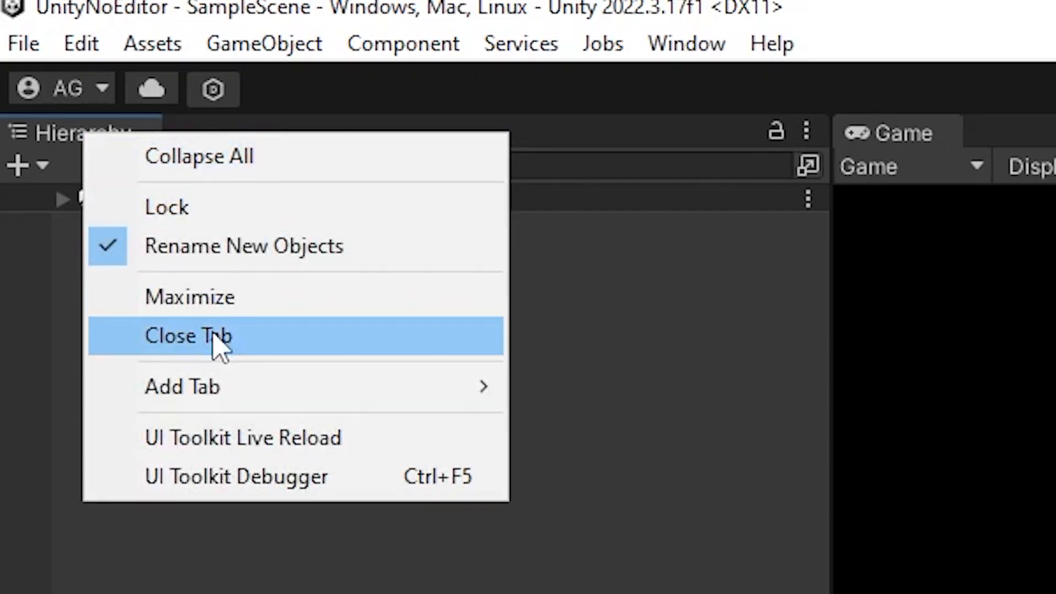
click(189, 337)
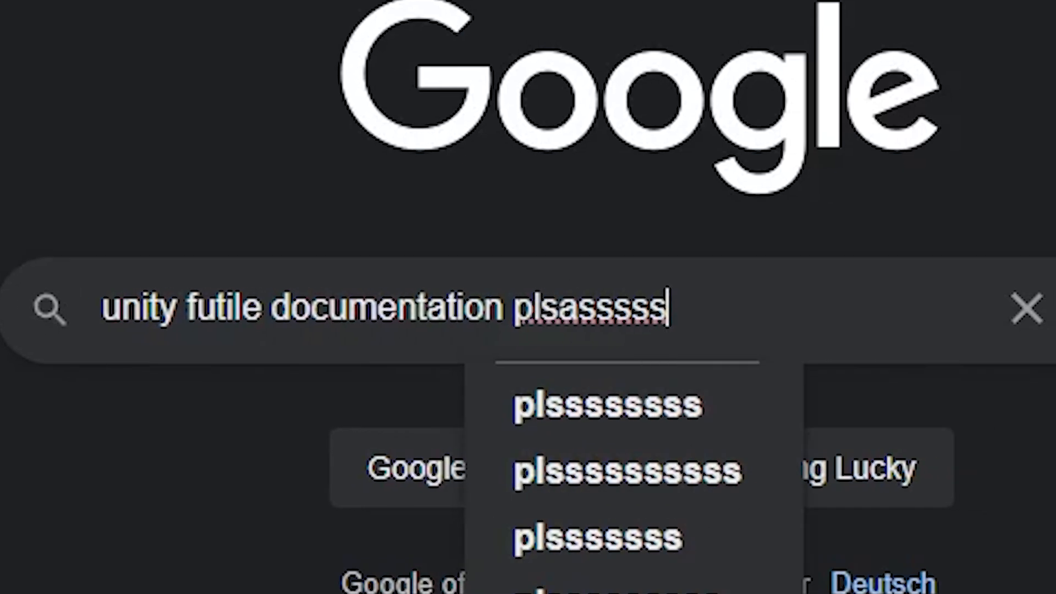
Search Google for Unity Futile framework documentation
key(Enter)
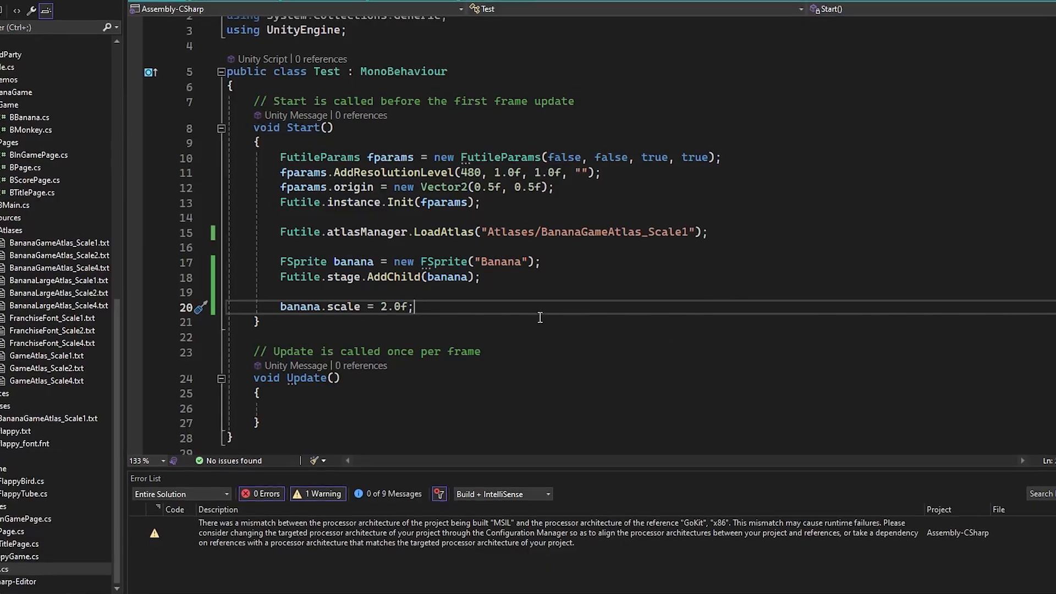
Add banana.alpha = 0.85f below the scale line in Test.cs Start()
text(banana.alpha = 0.85f;)
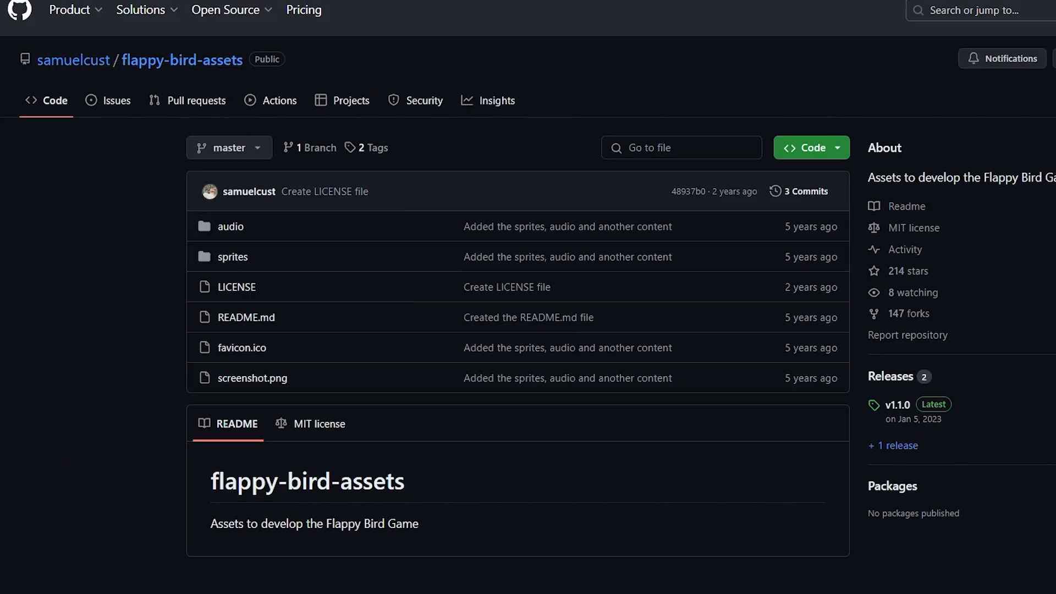
Browse the flappy-bird-assets repository files and README
scroll(down, 3)
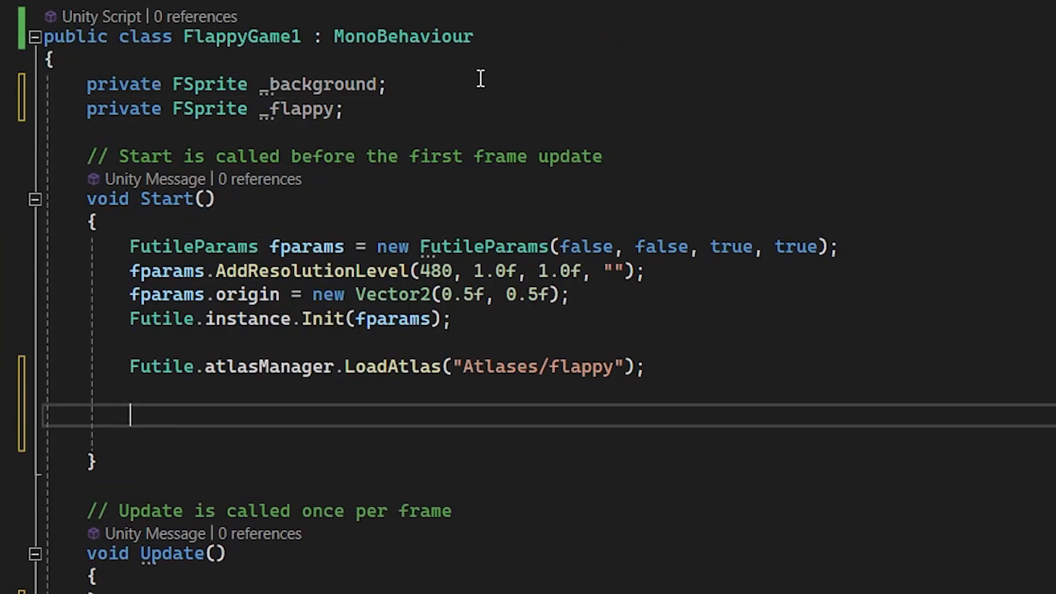
Declare _background and _flappy FSprite fields and load the Atlases/flappy atlas in Start()
click(608, 10)
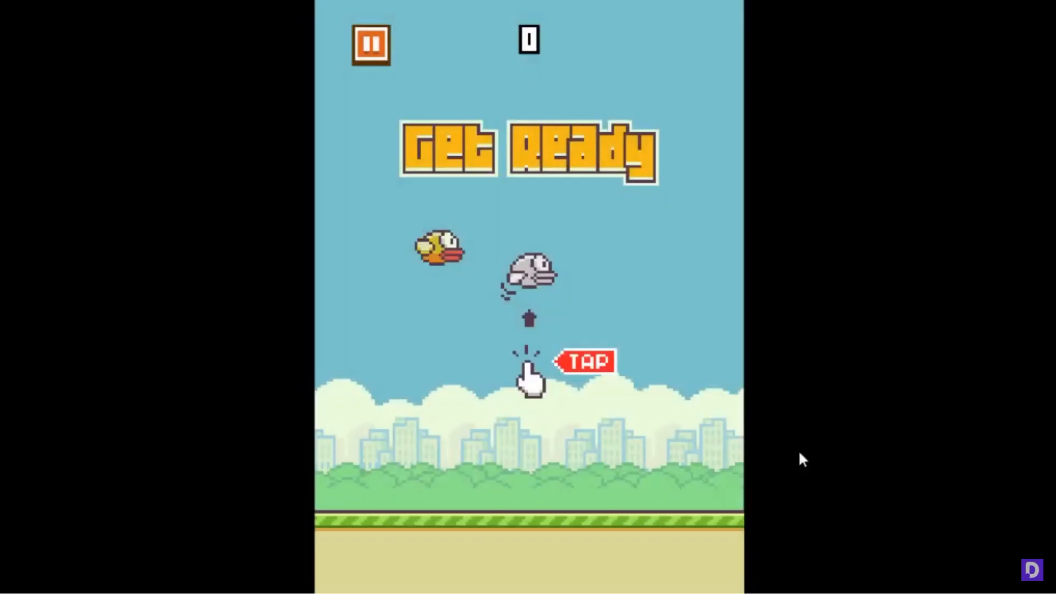
mouse_move(838, 390)
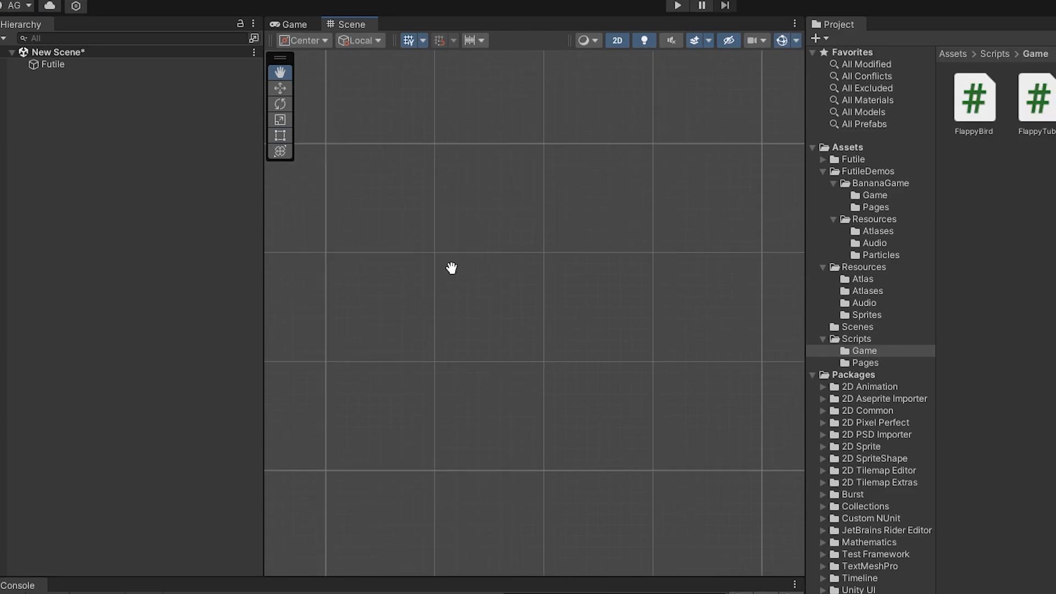
Run the scene so the bird flies between the green pipes
click(677, 5)
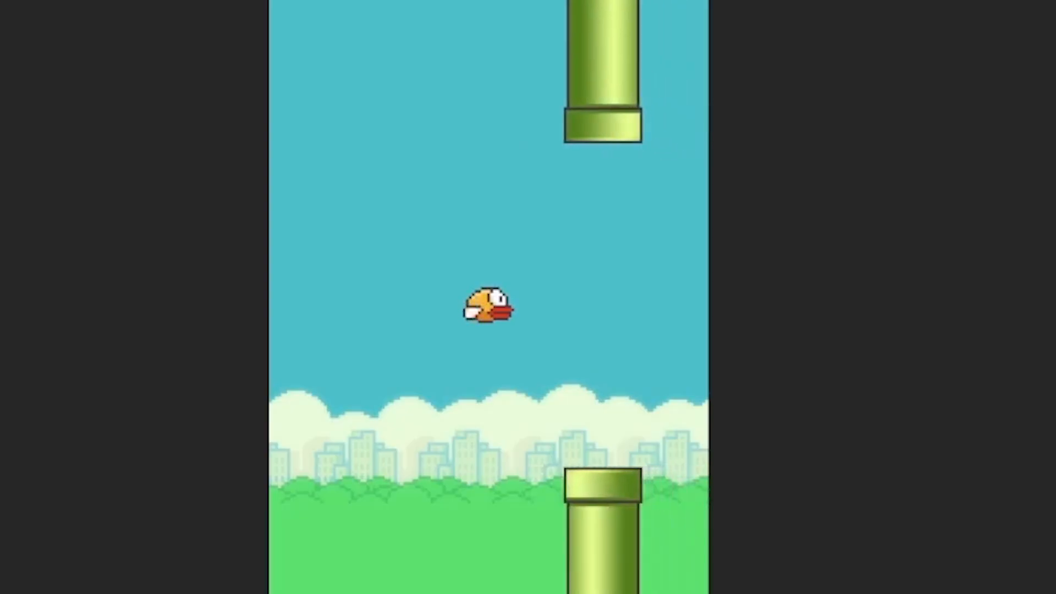